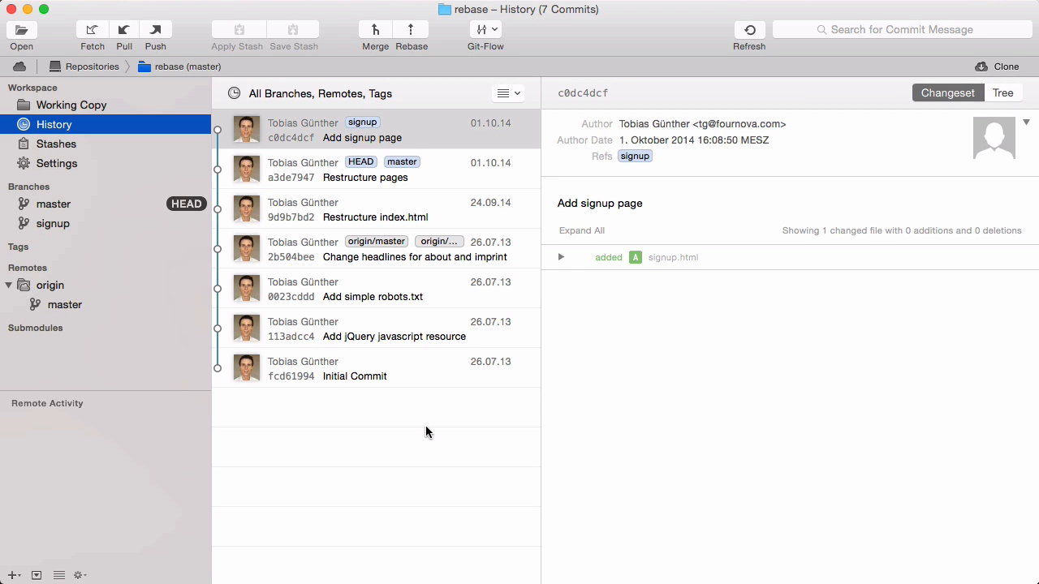
- Start a rebase of master and choose signup as the branch to rebase onto
left_click(410, 33)
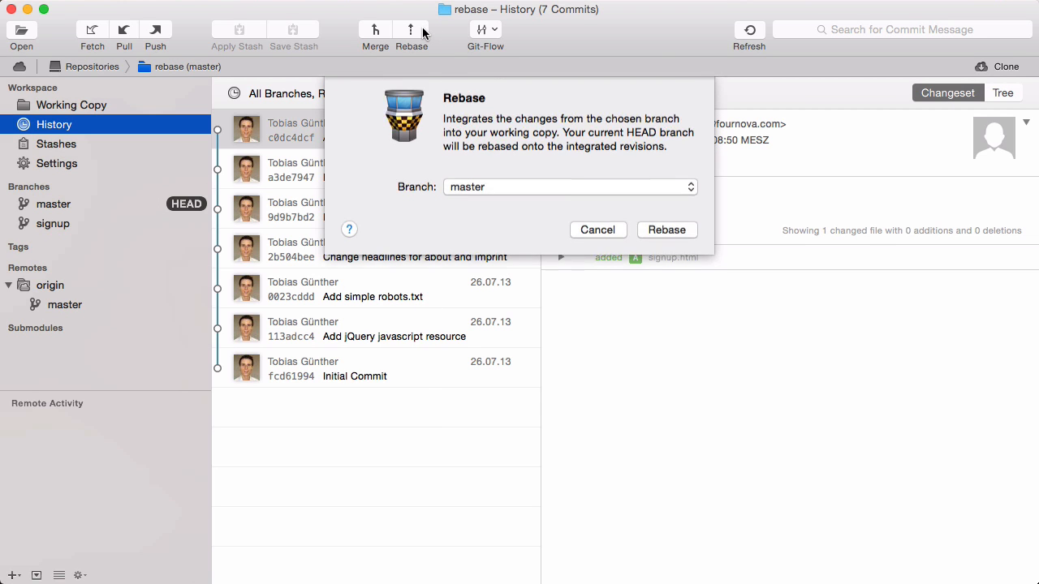
left_click(568, 187)
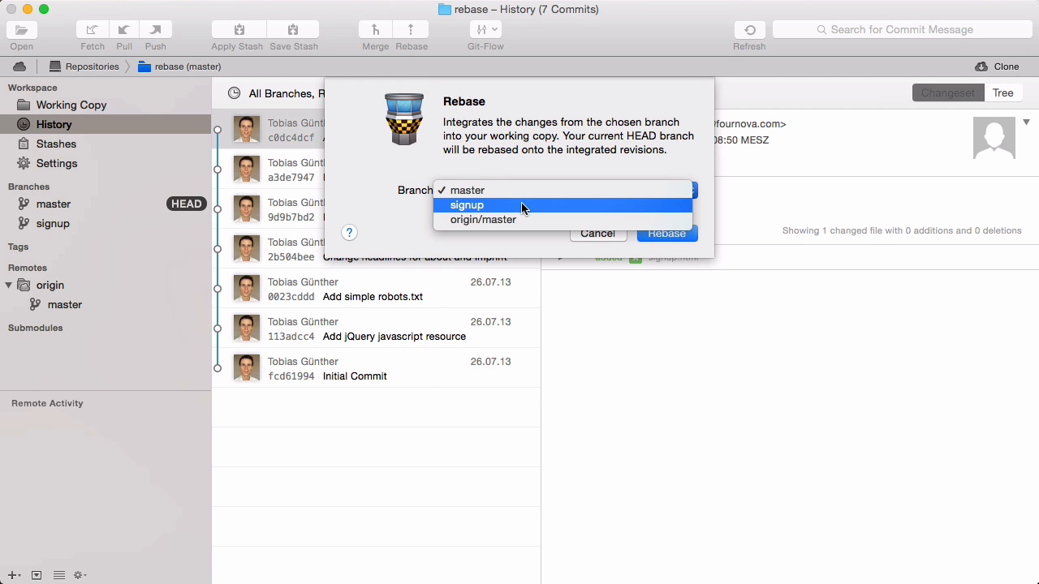
left_click(468, 204)
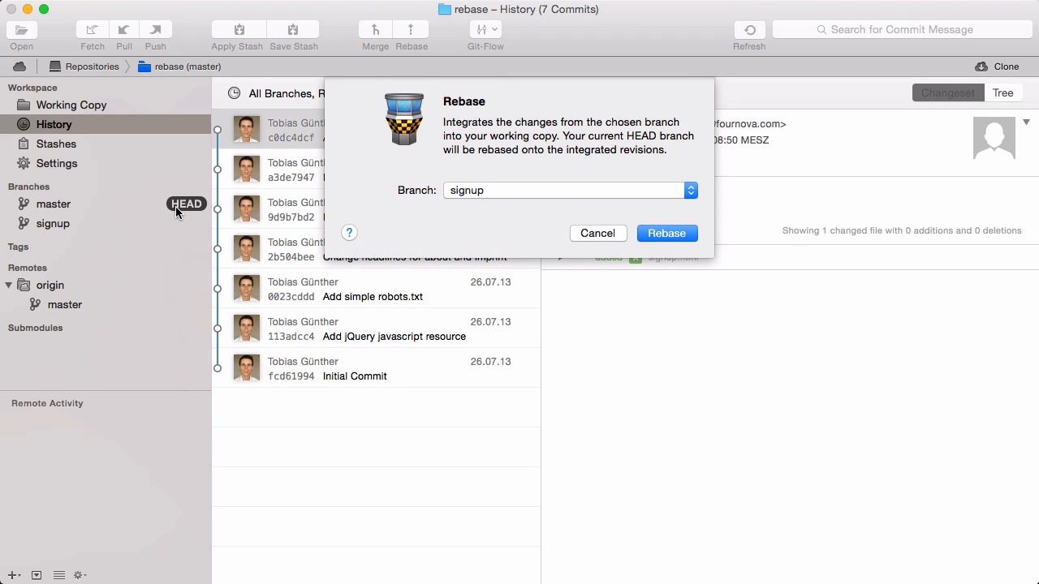
mouse_move(666, 234)
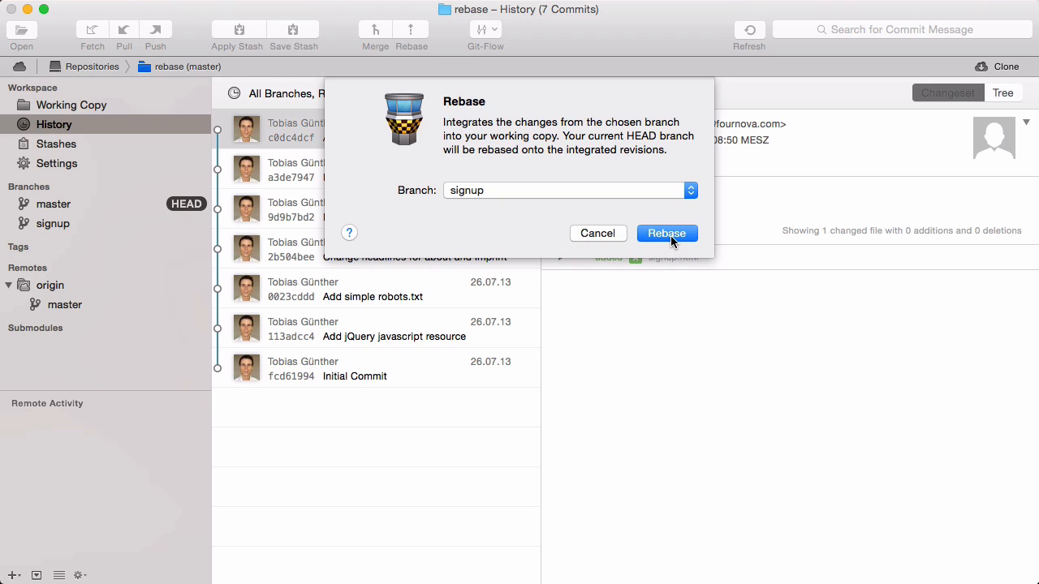
- Confirm the rebase so master and HEAD land on the Add signup page commit
left_click(666, 234)
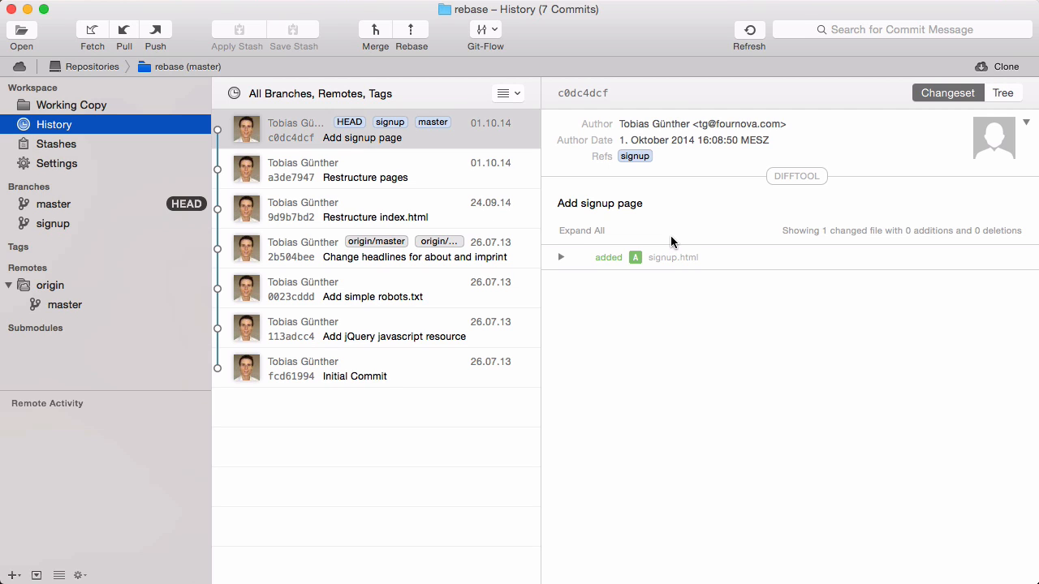
mouse_move(130, 41)
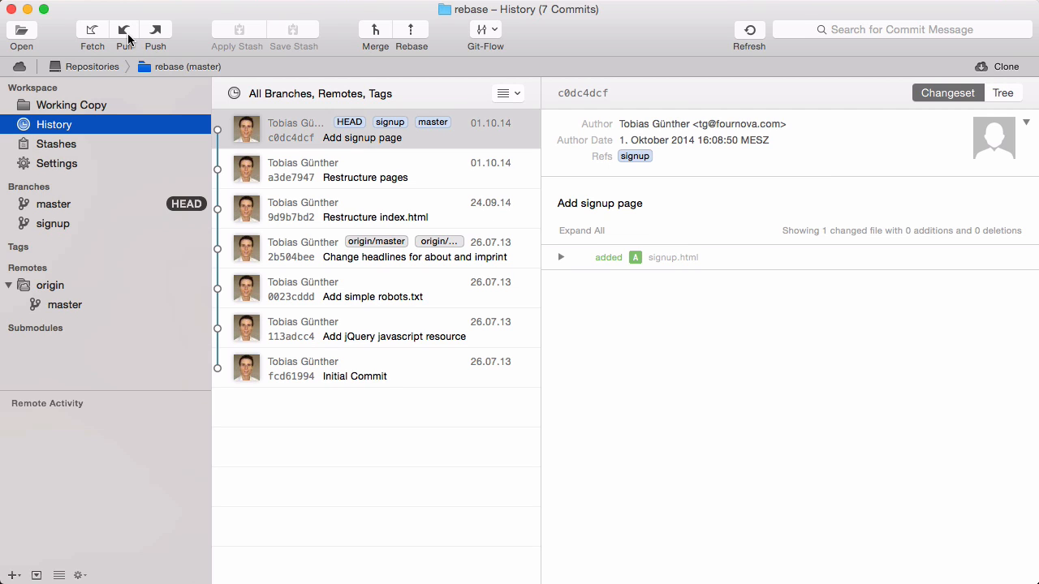
- Start a pull from origin/master with 'Use Rebase Instead of Merge' ticked
left_click(124, 29)
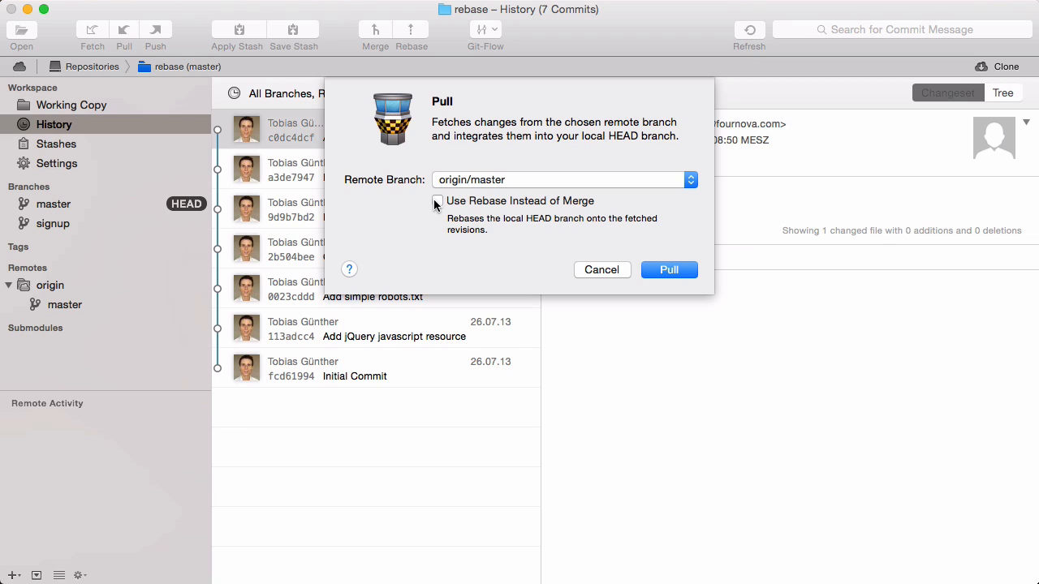
left_click(437, 201)
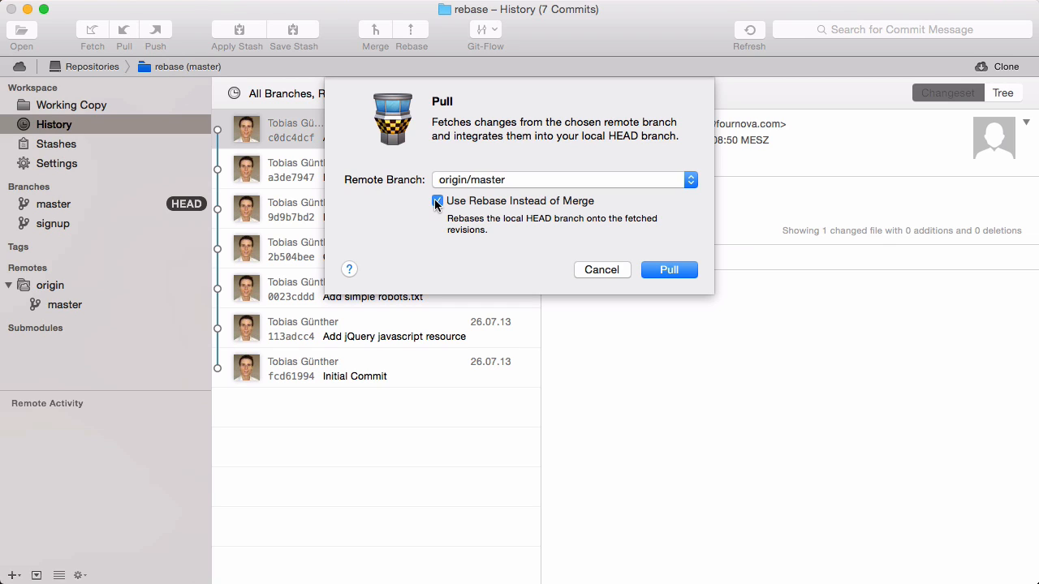